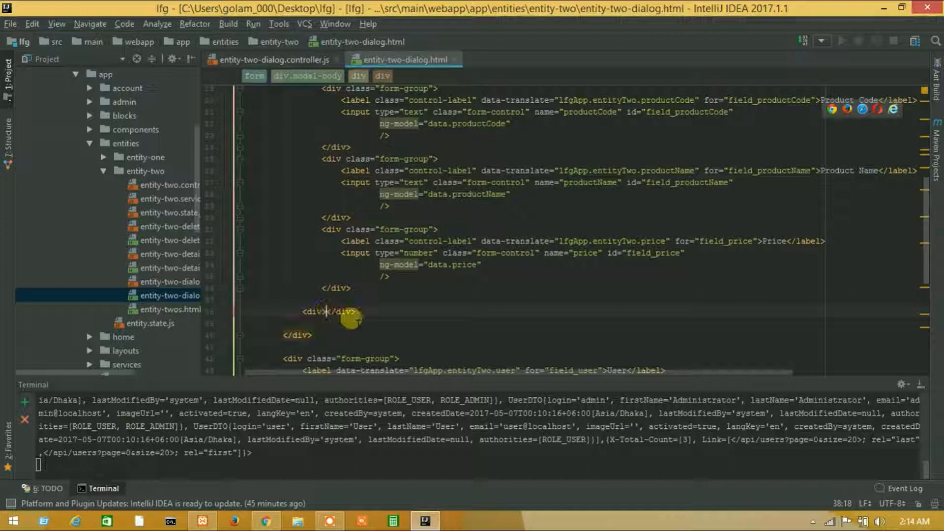
Add an empty <div></div> below the price form-group in entity-two-dialog.html.
click(274, 59)
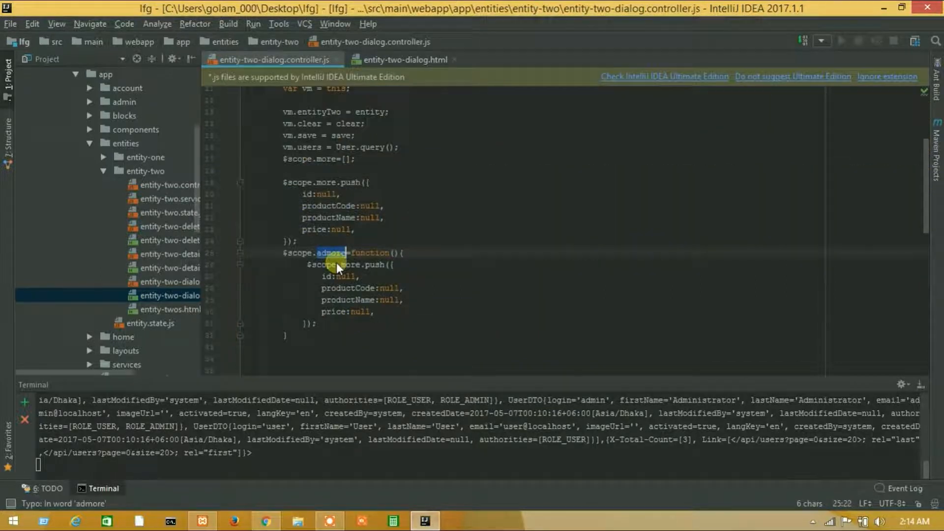
Add $scope.admore pushing a blank {id, productCode, productName, price} row onto $scope.more.
click(404, 58)
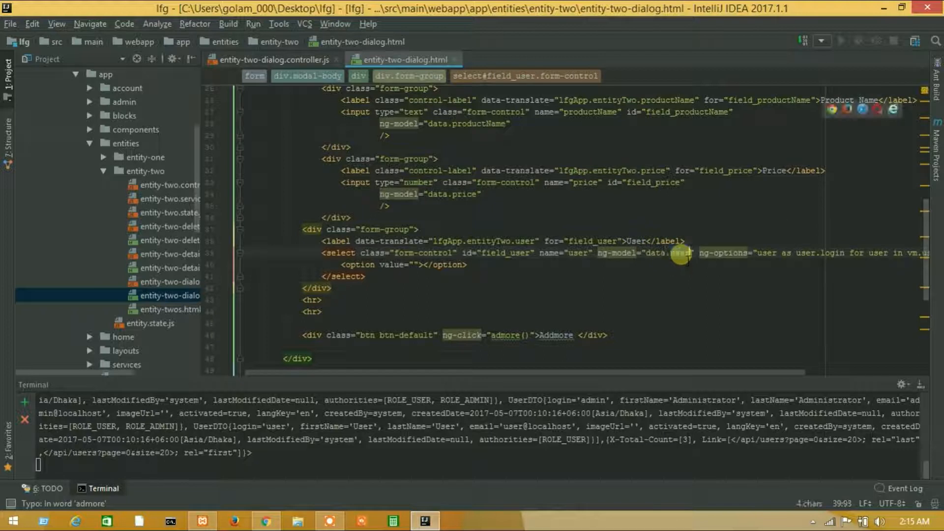
Add two <hr> tags and a btn-default Addmore div with ng-click="admore()" after the User field.
click(265, 520)
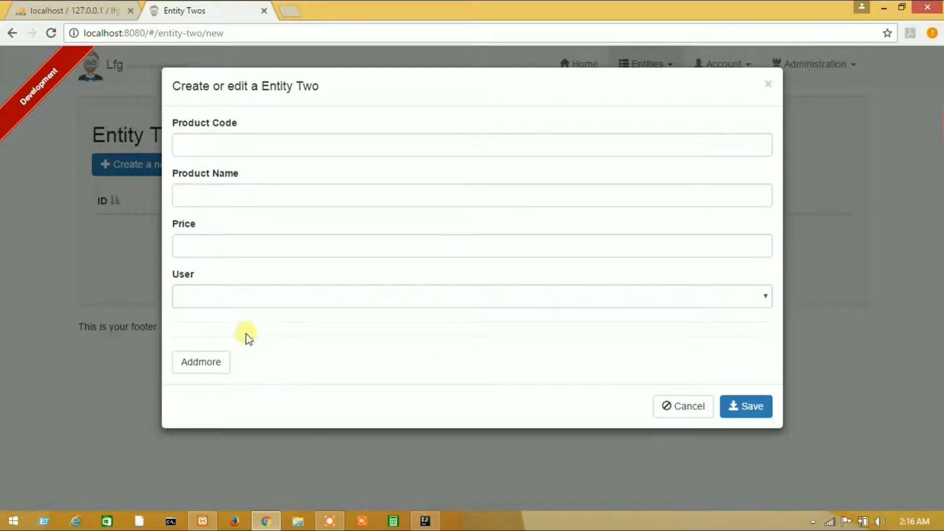